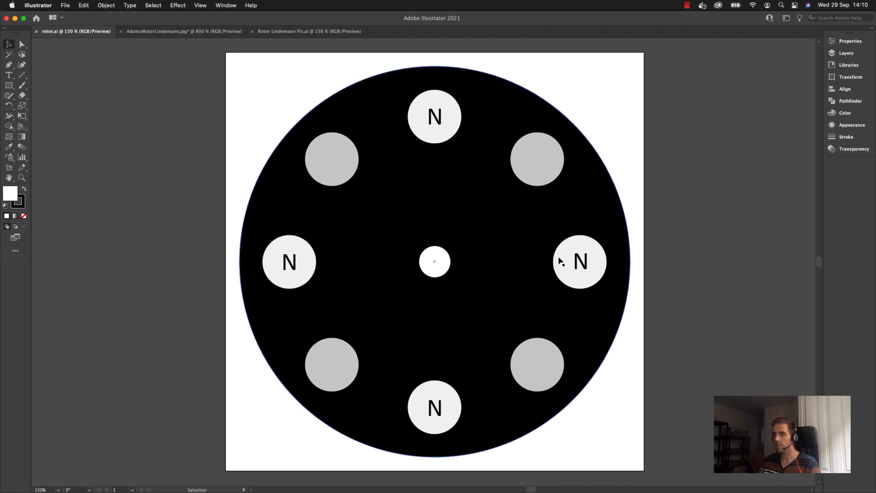
mouse_move(340, 412)
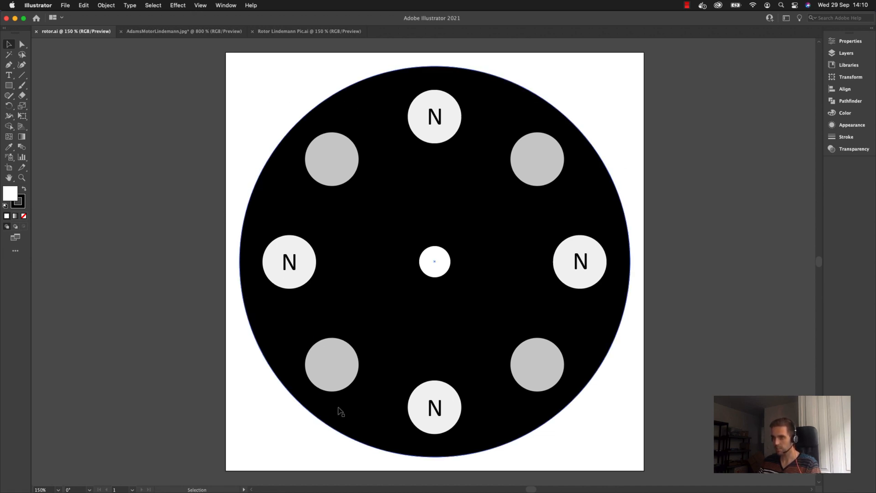
mouse_move(260, 258)
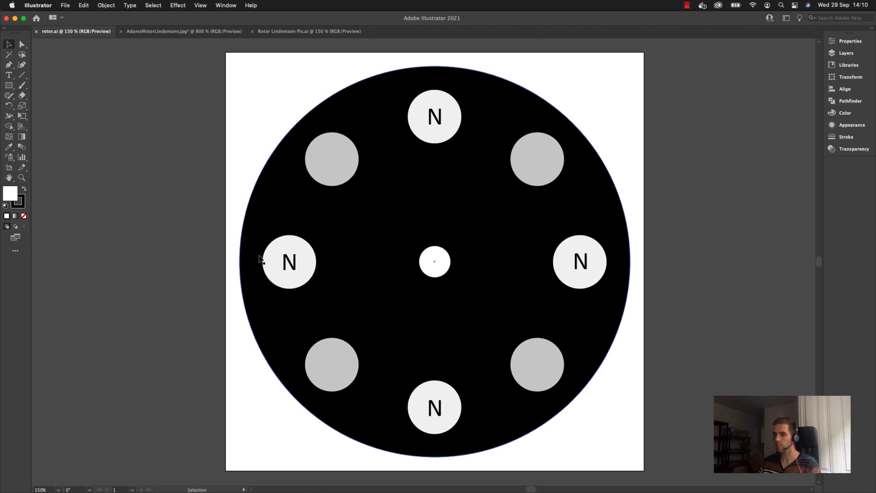
Inspect the lower plugs and the rotor disc, then switch to the AdamsMotorLindemann.jpg photo.
left_click(331, 365)
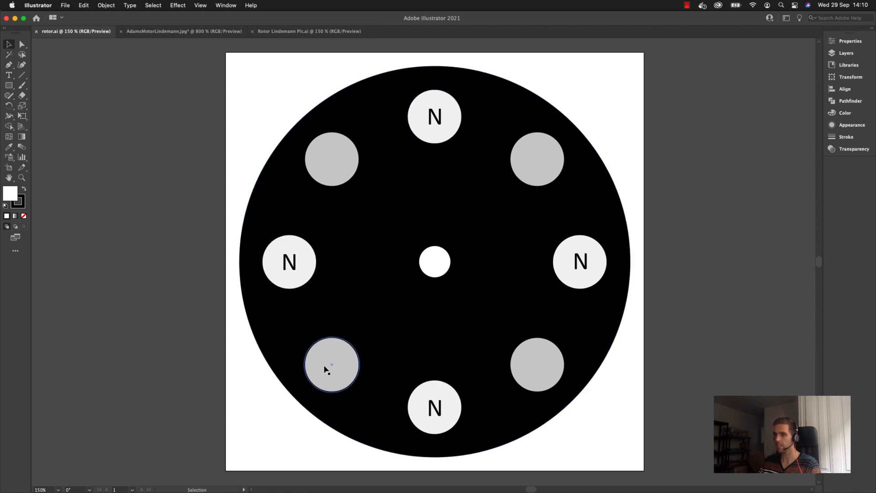
left_click(537, 364)
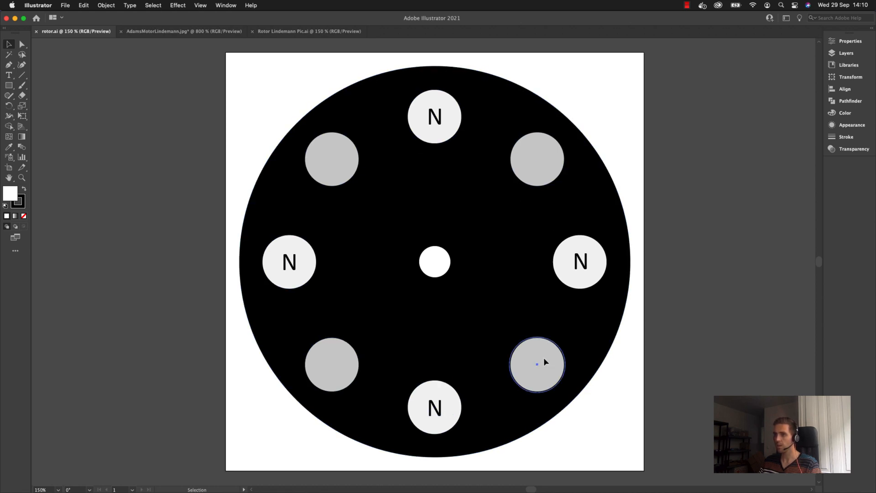
left_click(417, 337)
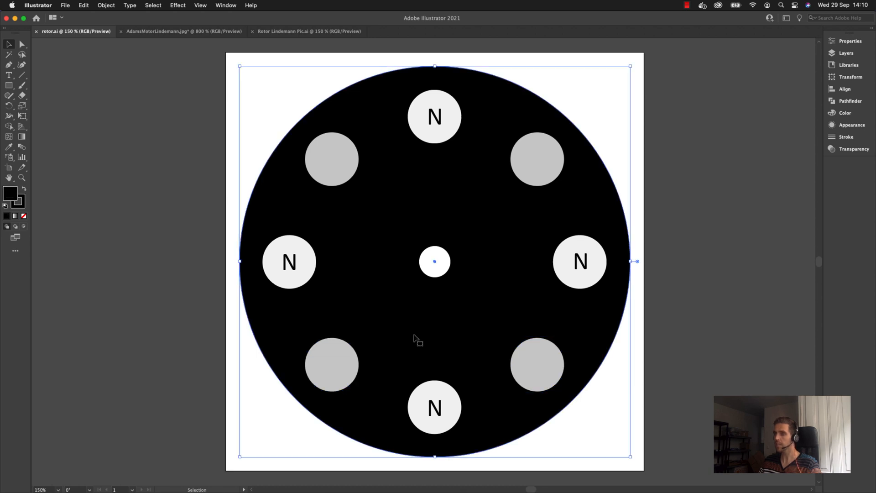
left_click(257, 136)
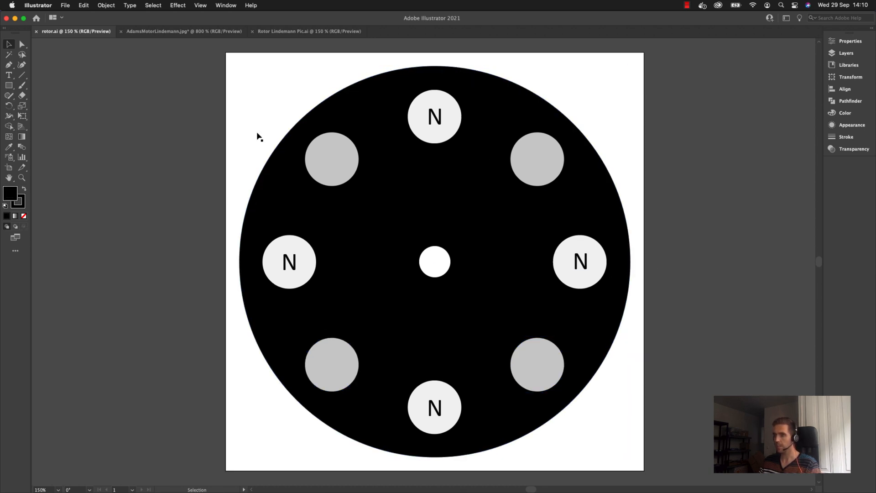
mouse_move(160, 88)
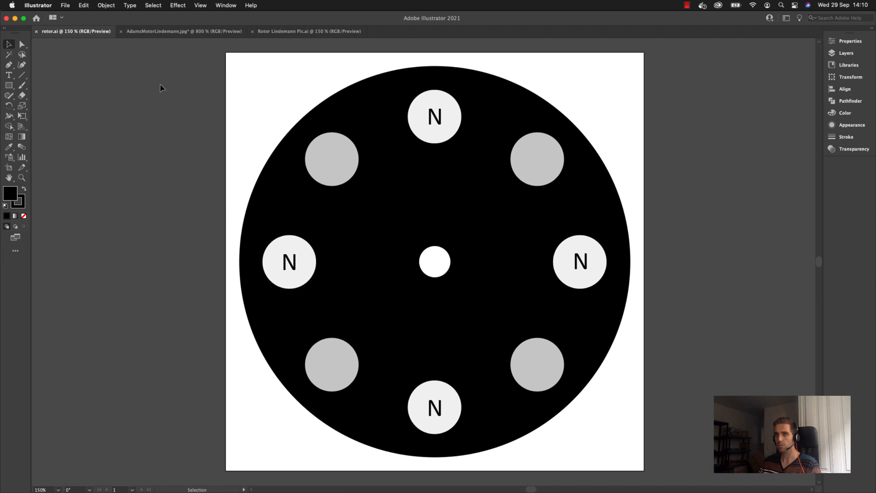
mouse_move(179, 129)
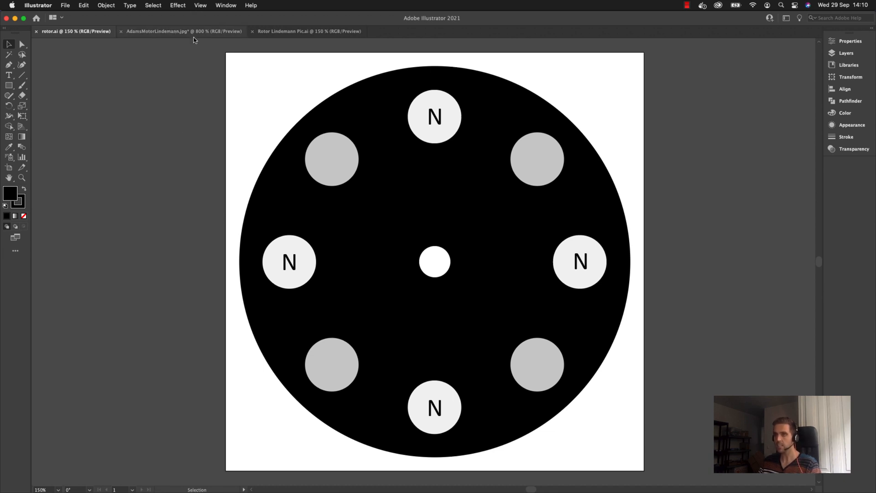
left_click(183, 31)
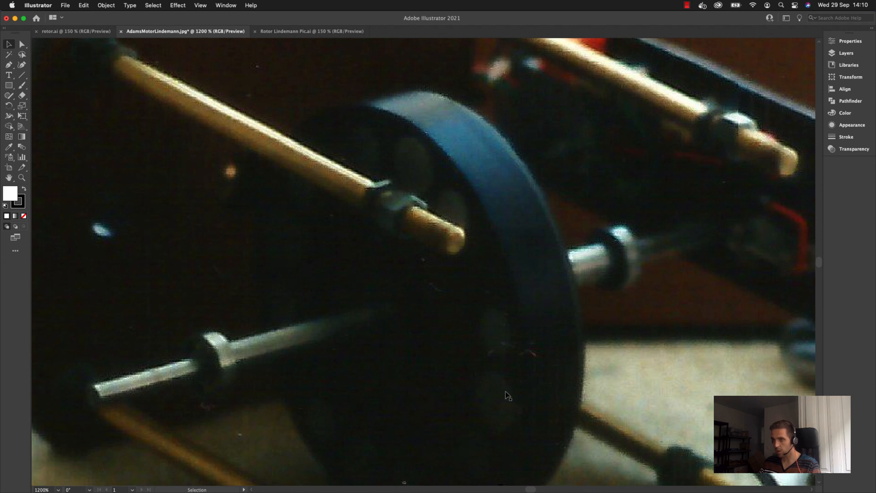
mouse_move(496, 265)
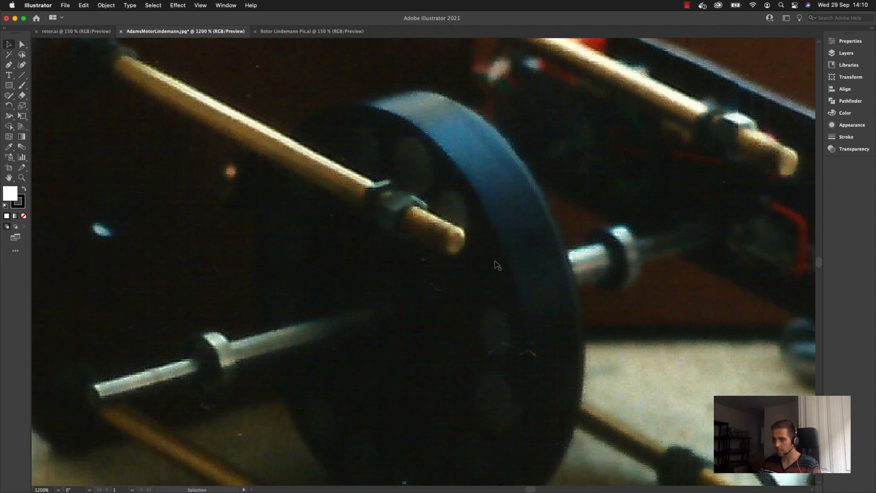
mouse_move(466, 210)
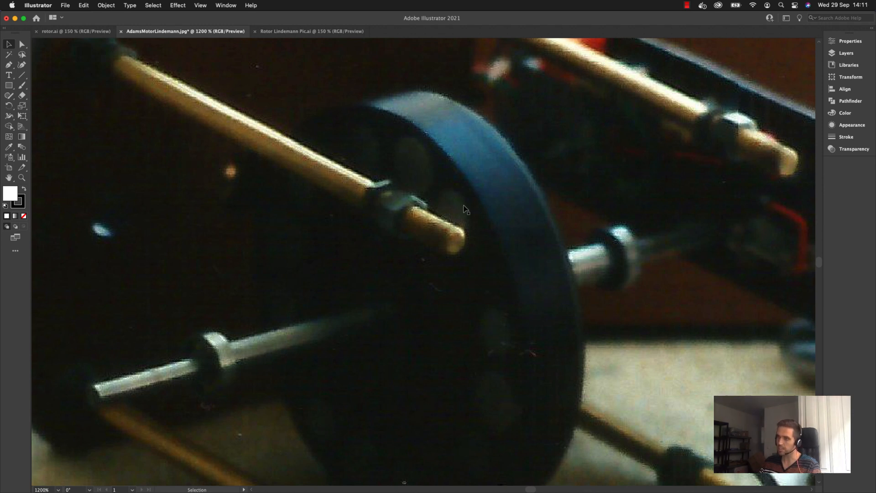
mouse_move(464, 235)
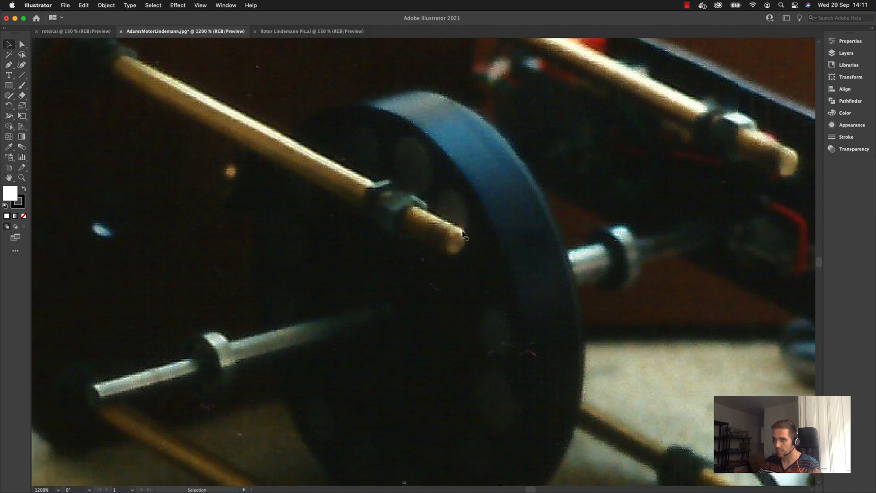
mouse_move(371, 163)
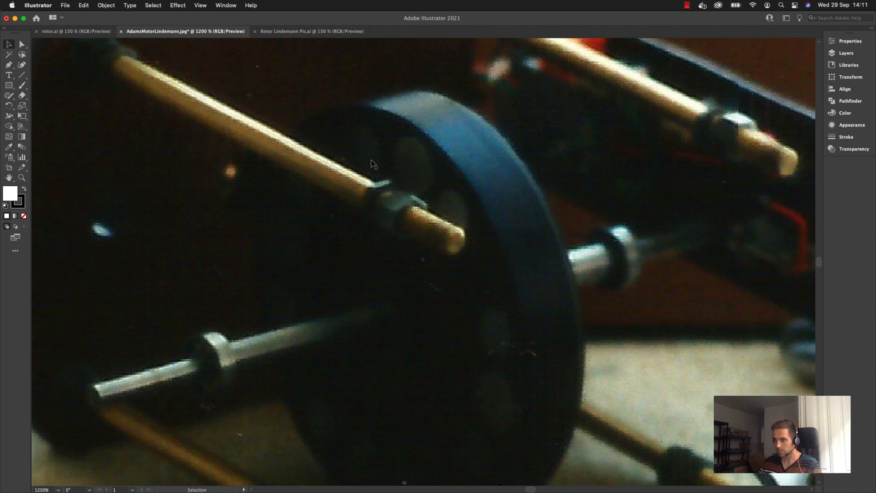
mouse_move(357, 157)
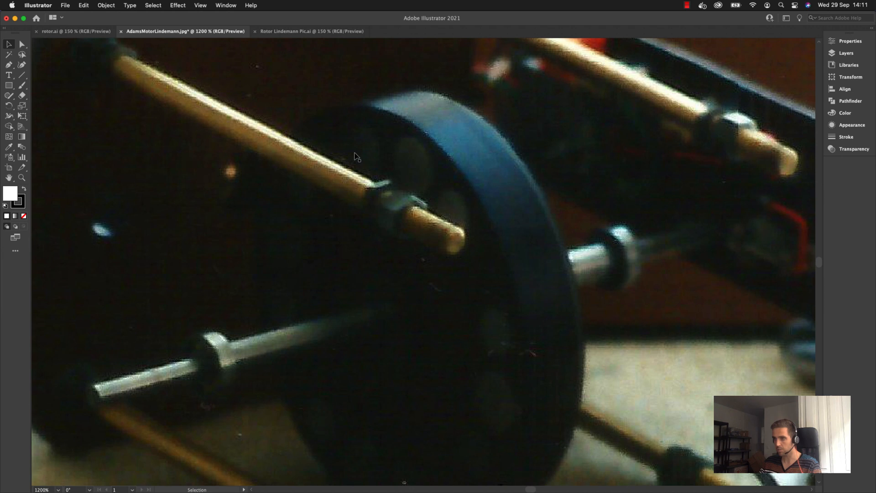
mouse_move(557, 193)
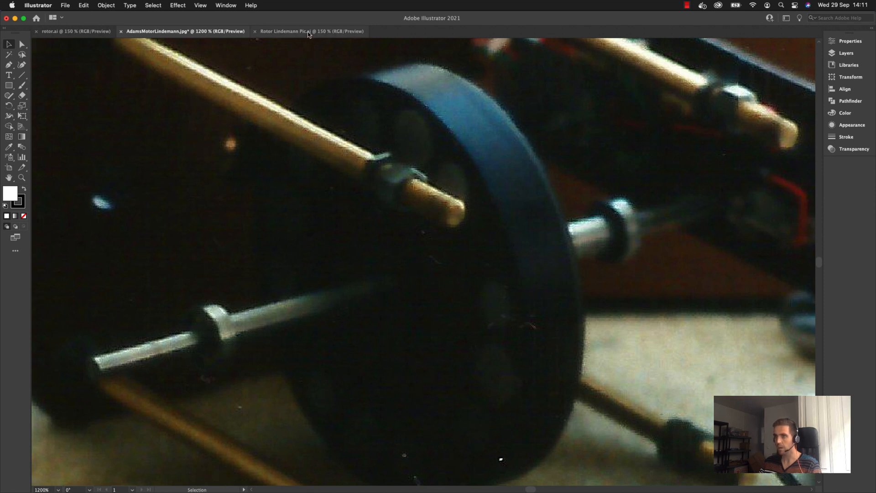
Switch to the Rotor Lindemann Pic.ai photo-derived layout document.
left_click(311, 31)
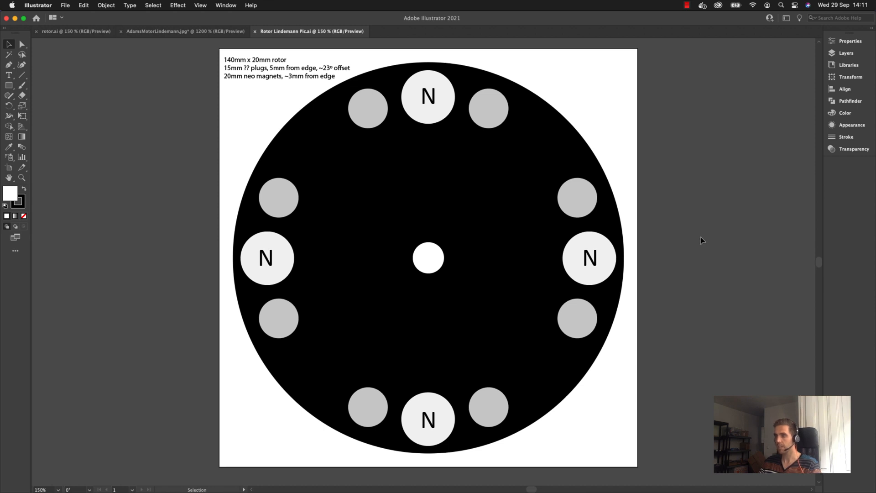
Examine the top N magnet and its neighbouring plug, then return to the AdamsMotorLindemann.jpg photo.
left_click(588, 258)
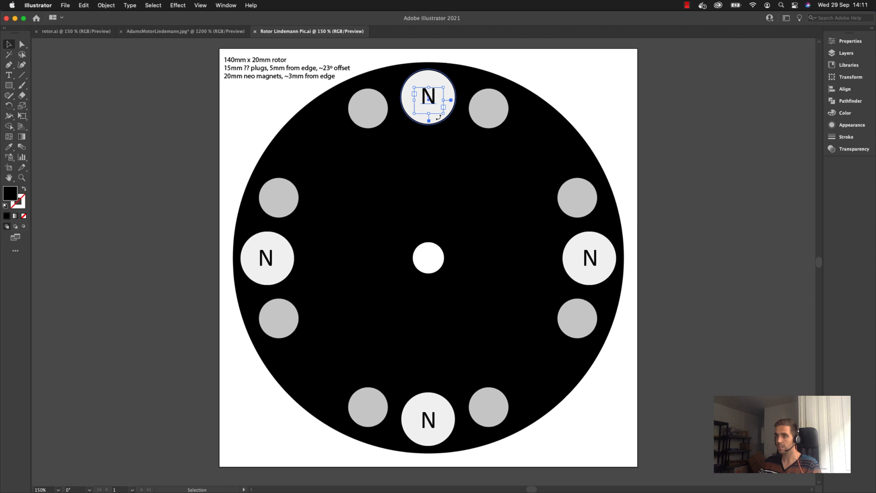
left_click(489, 108)
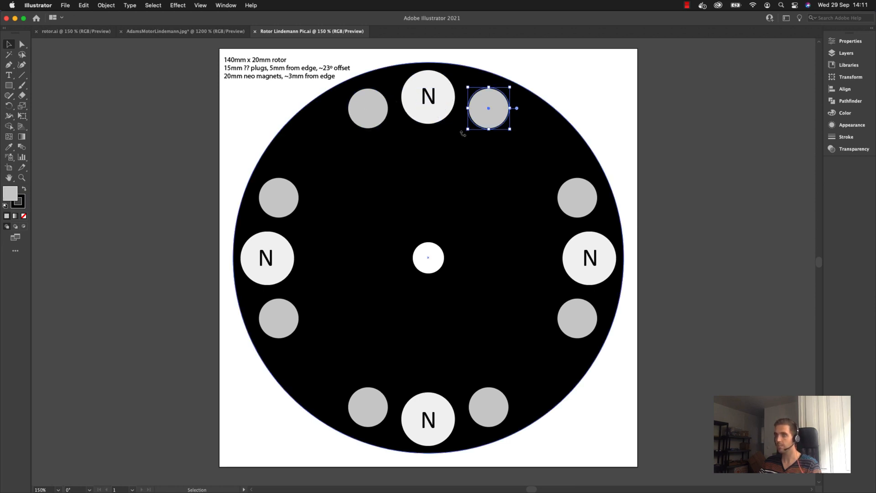
left_click(663, 141)
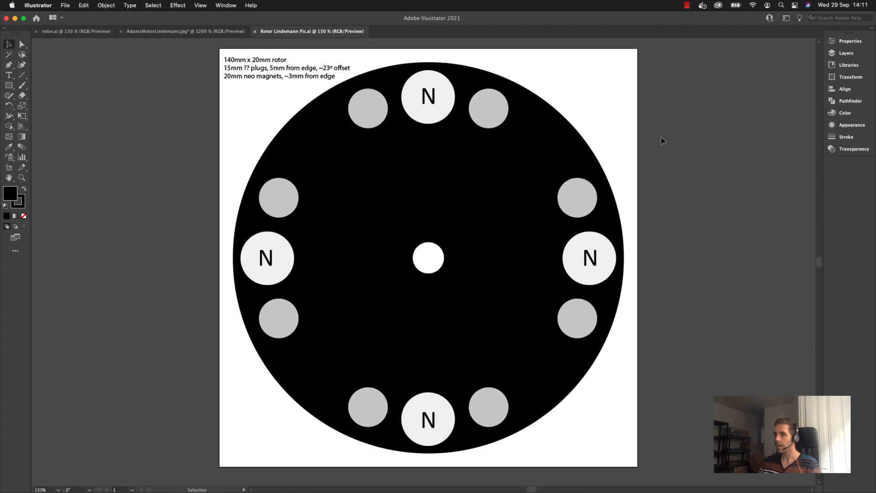
left_click(489, 108)
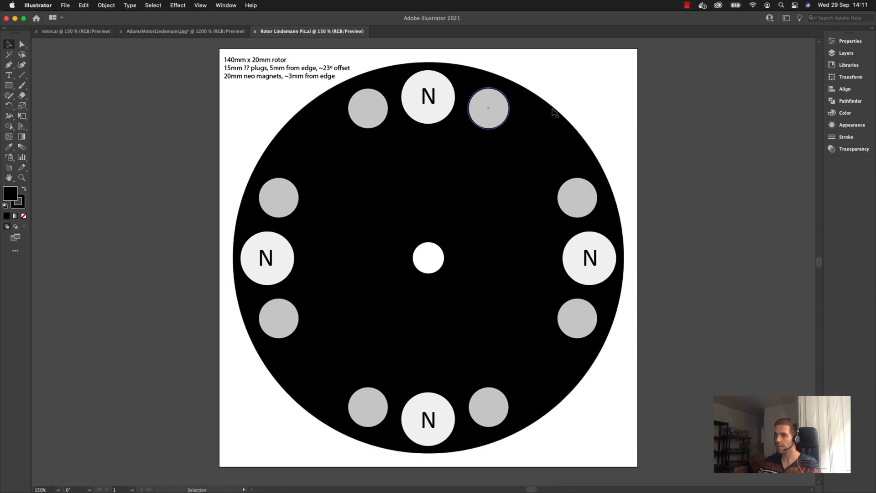
left_click(185, 31)
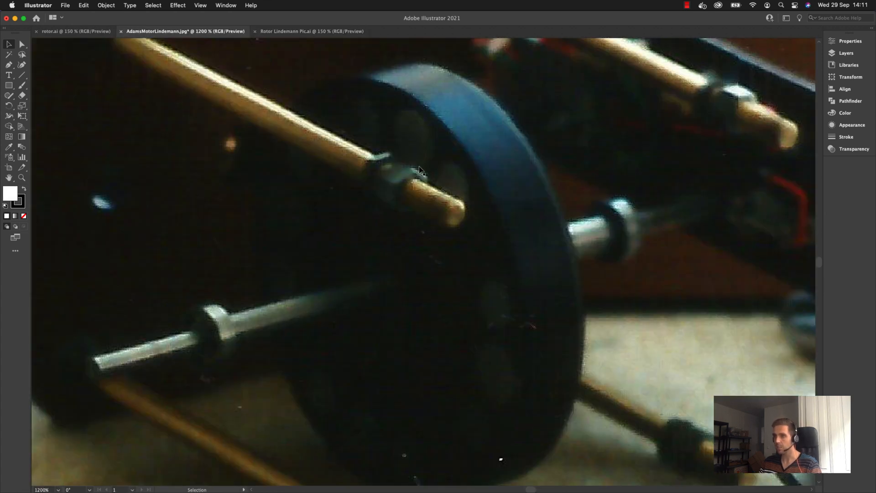
mouse_move(469, 211)
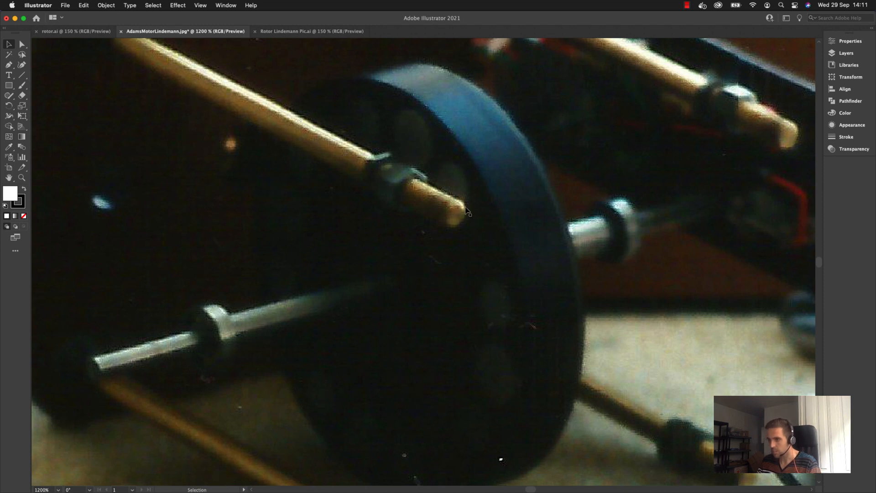
mouse_move(451, 246)
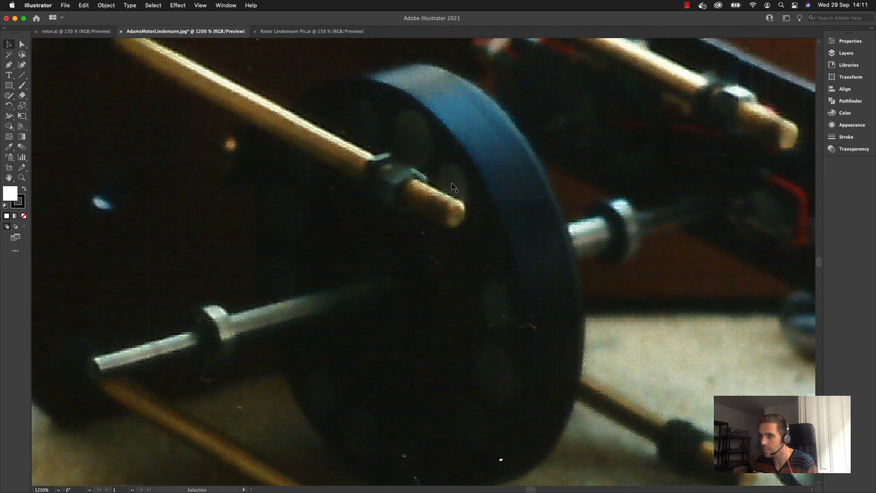
mouse_move(442, 184)
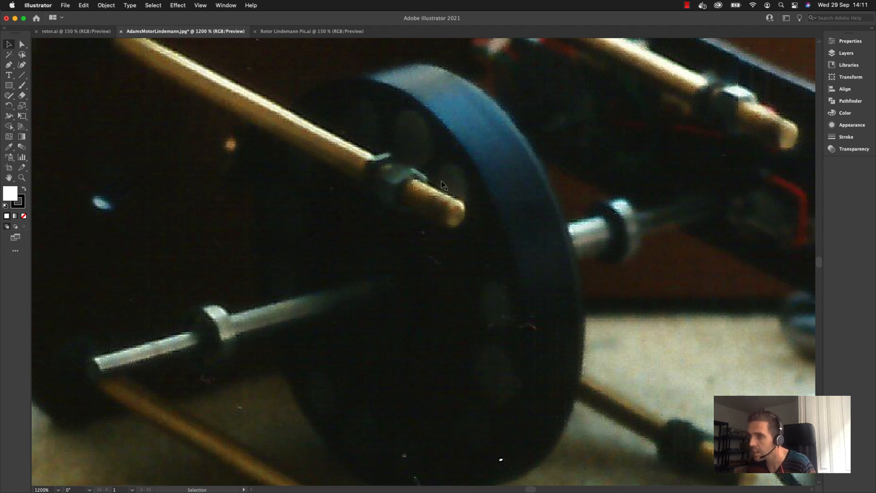
Switch to the rotor.ai document with four magnets and four plugs.
left_click(73, 31)
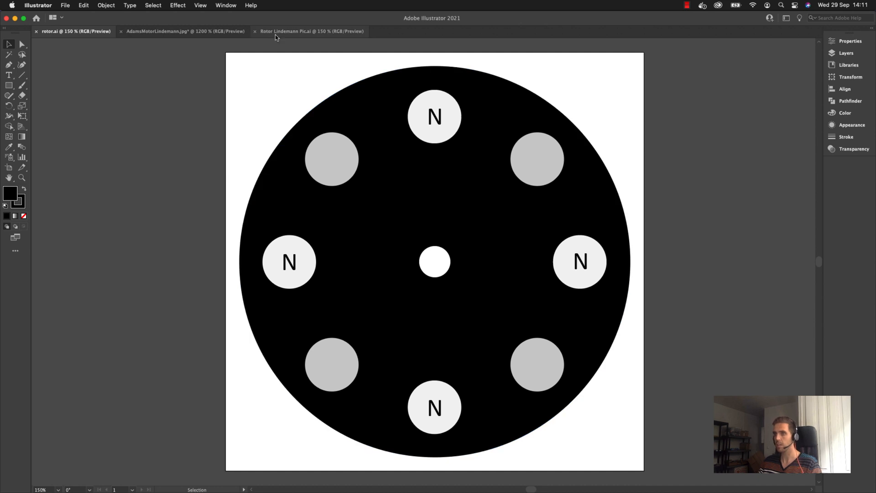
Switch to the Rotor Lindemann Pic.ai document for comparison.
left_click(311, 31)
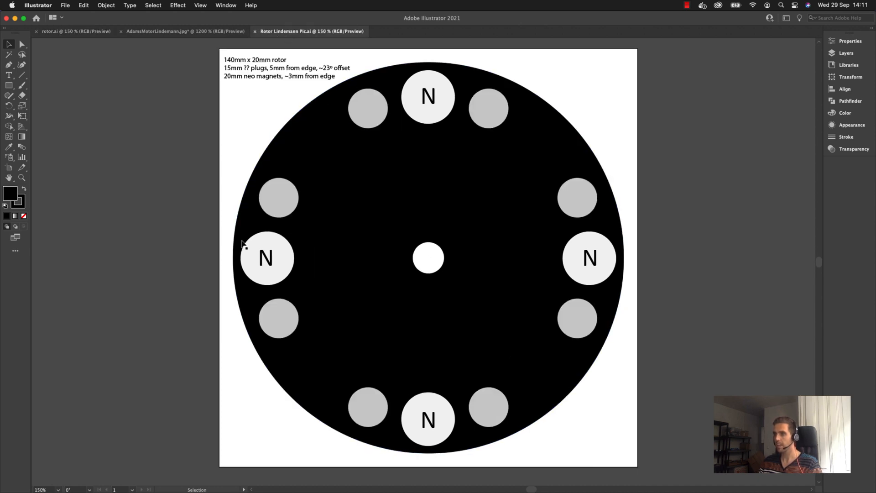
mouse_move(571, 419)
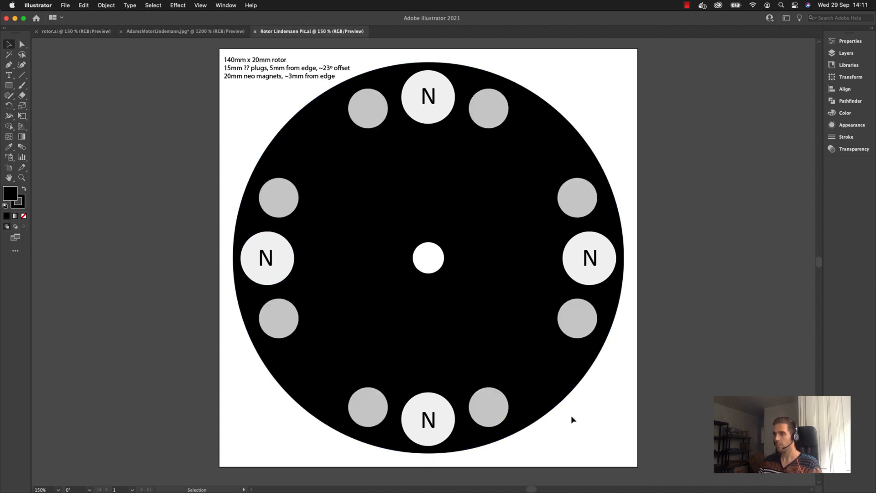
mouse_move(578, 418)
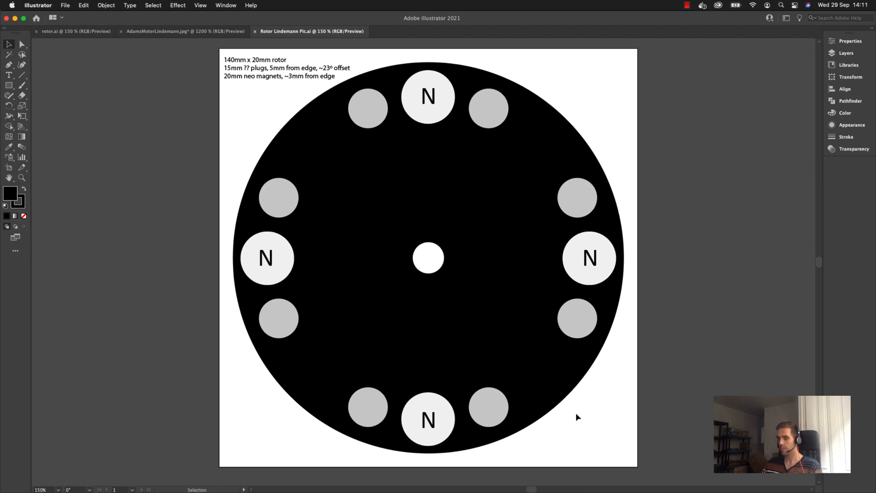